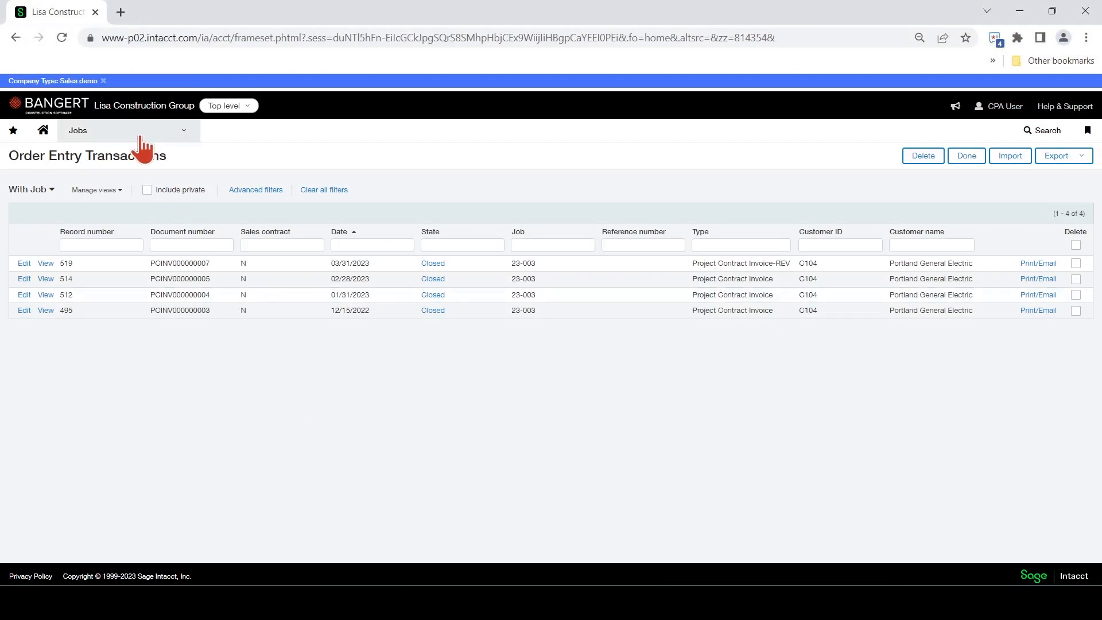
Step: Open invoice record 519 (PCINV000000007) from the job invoices list and review its Entries table
left_click(77, 130)
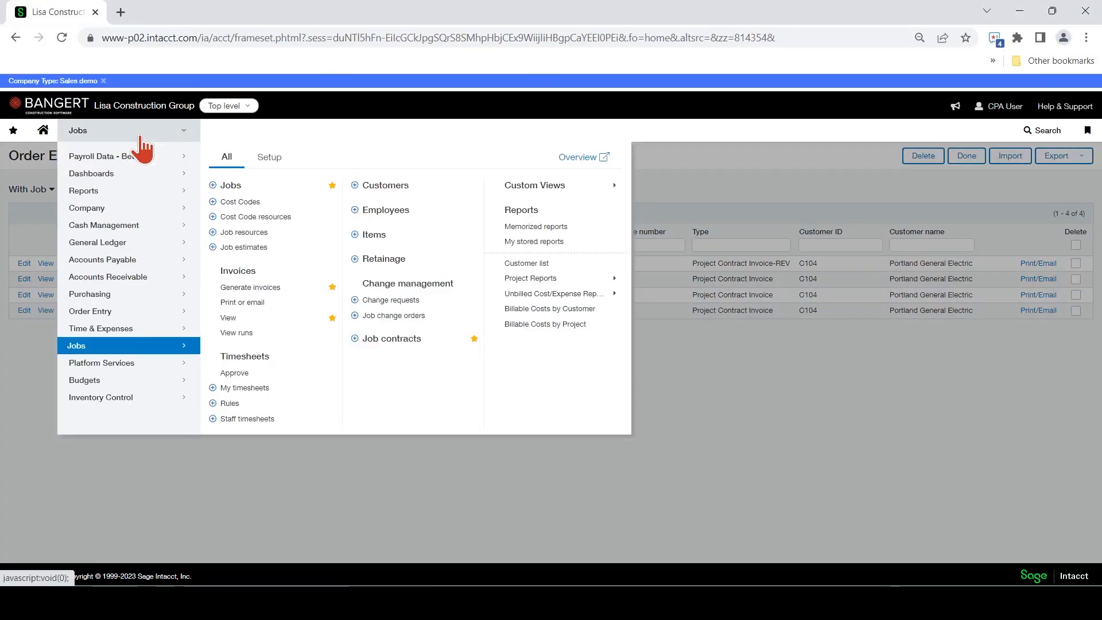
mouse_move(140, 363)
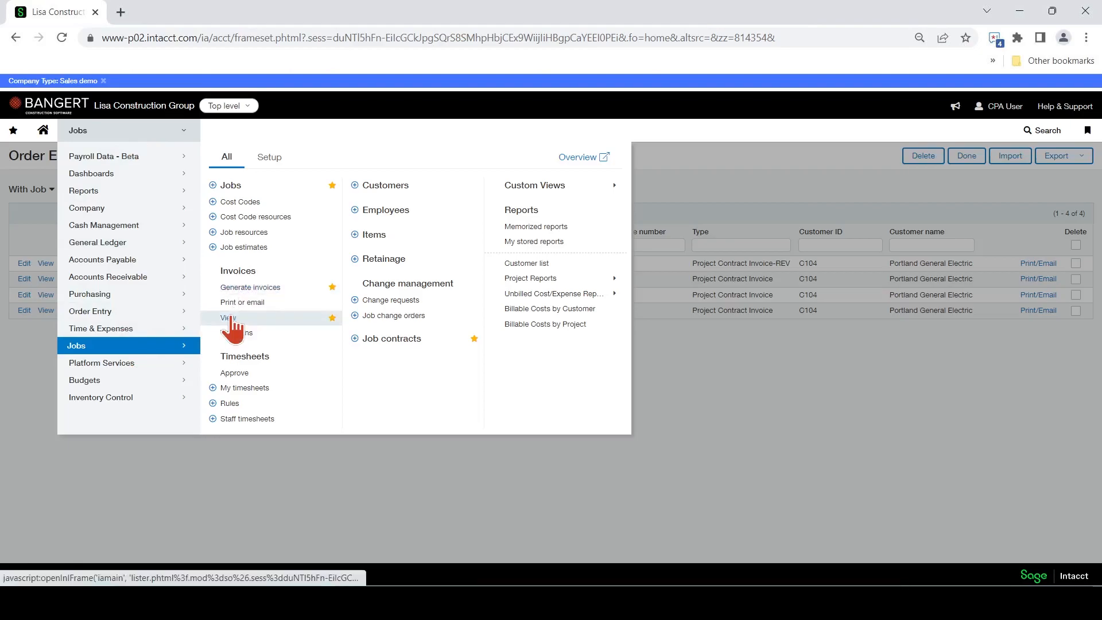
left_click(227, 317)
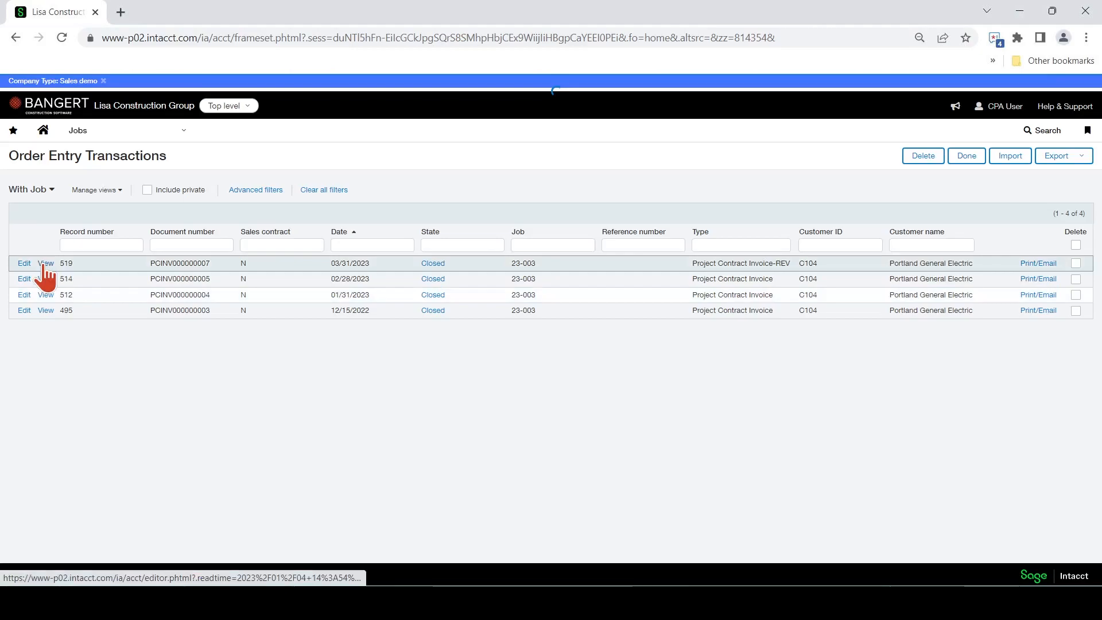
left_click(45, 263)
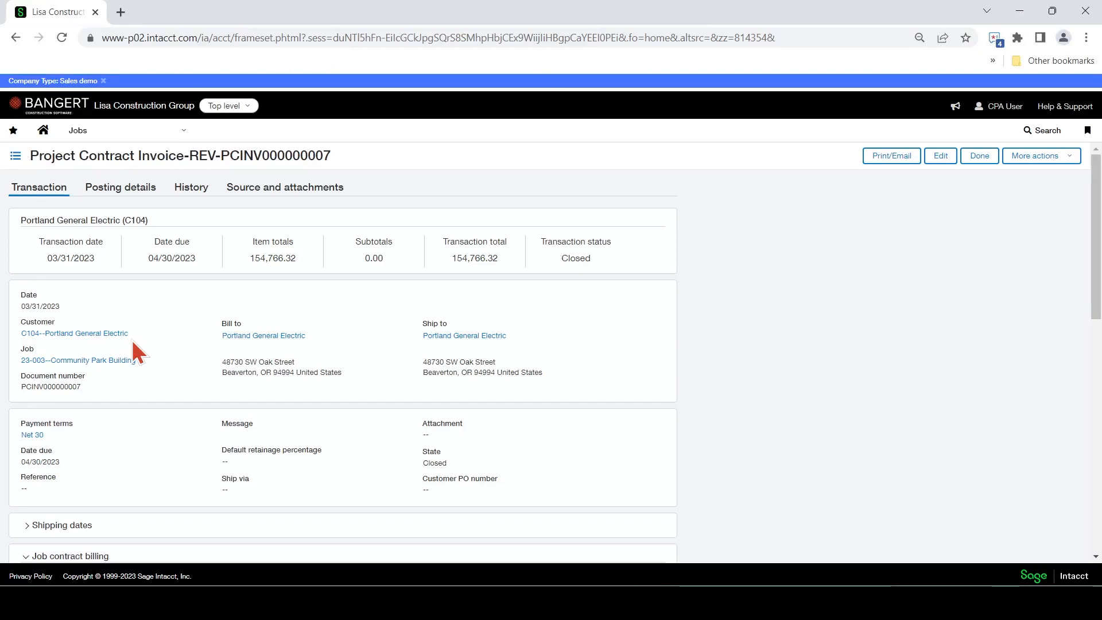
scroll("down", 3)
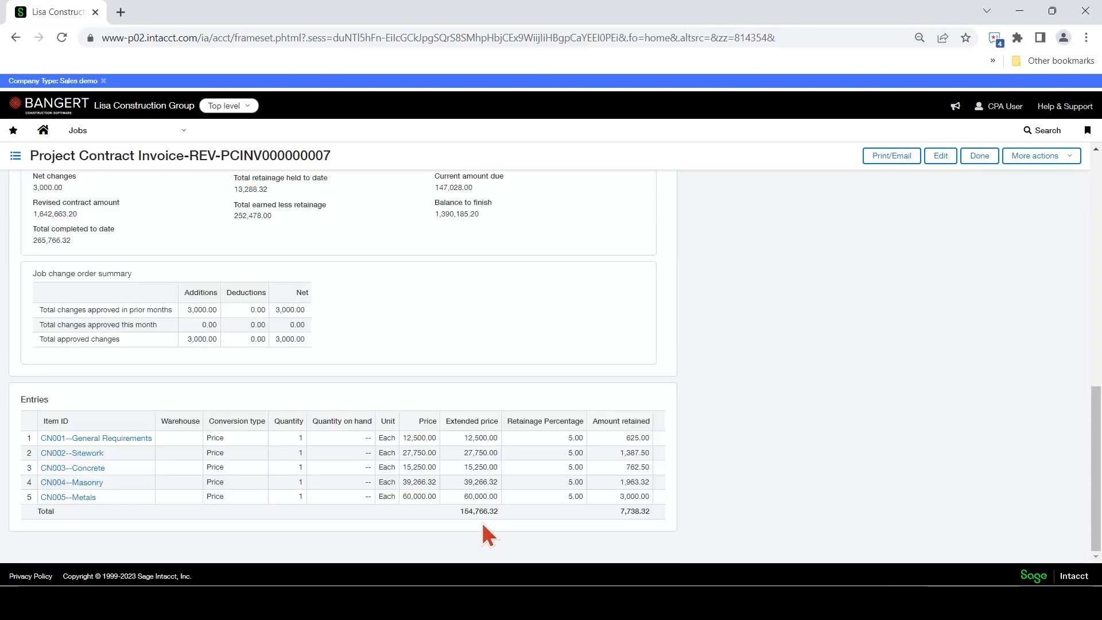
mouse_move(666, 529)
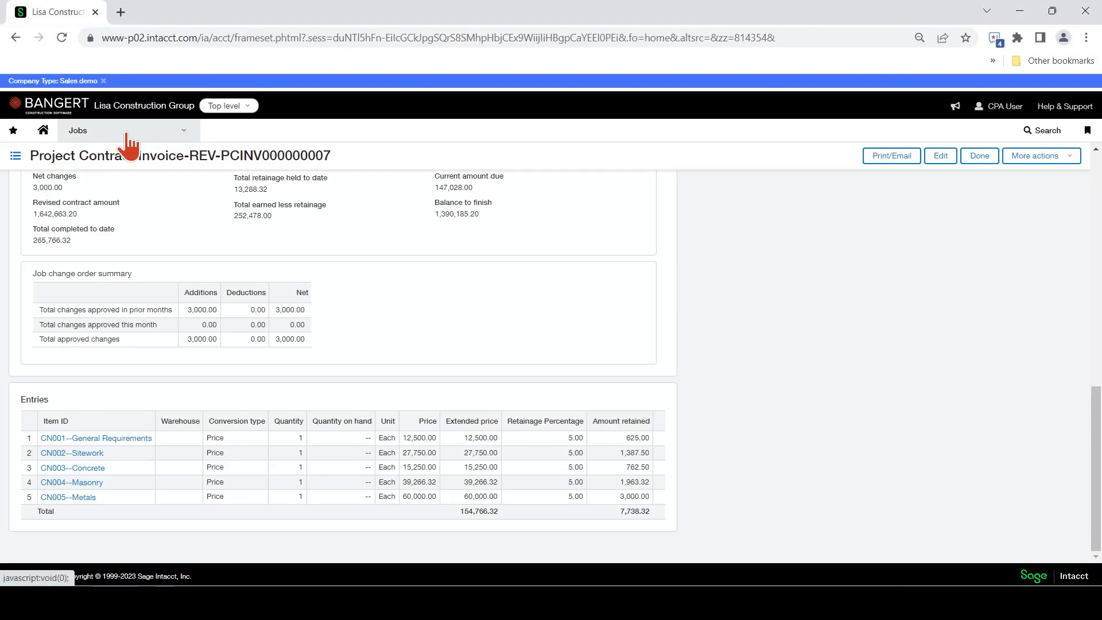
Step: Start a new AR retainage release from the Jobs menu Retainage task
left_click(77, 130)
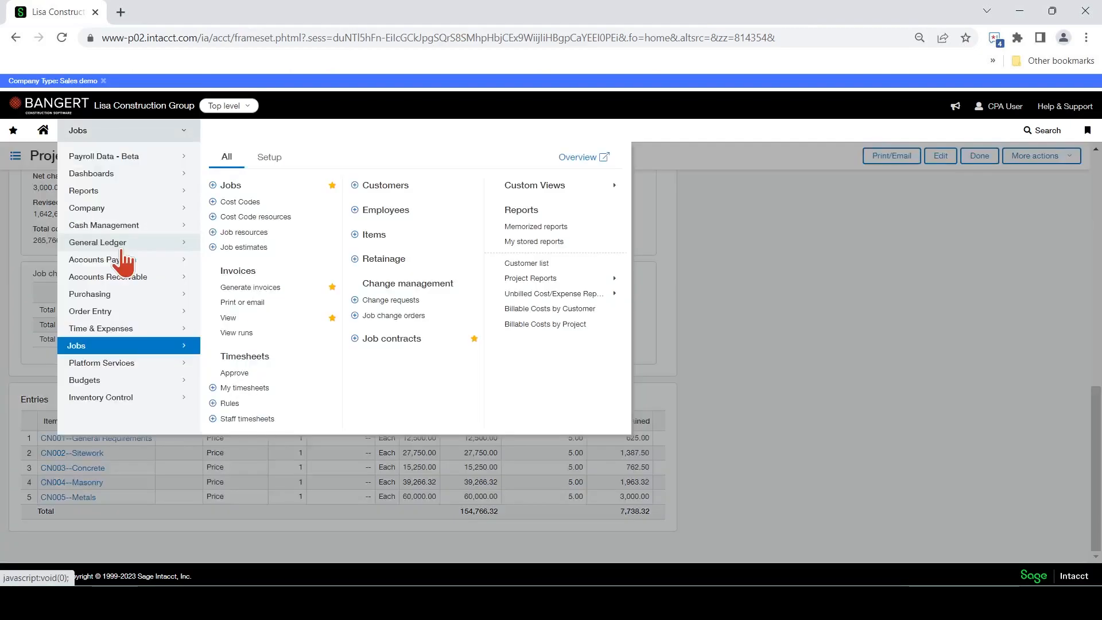
mouse_move(106, 277)
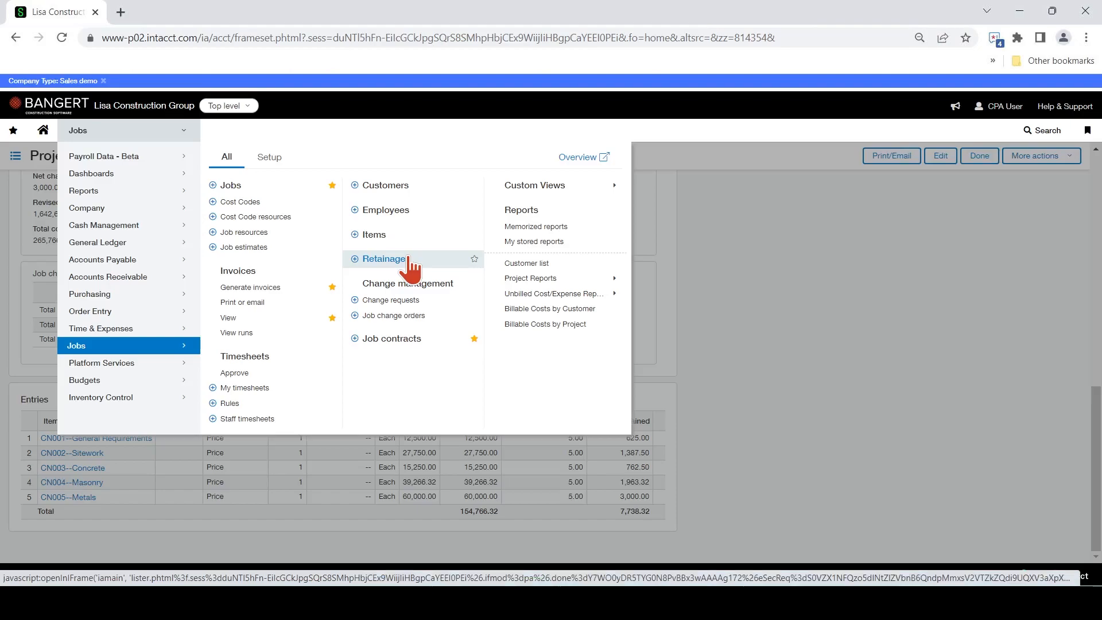
left_click(384, 259)
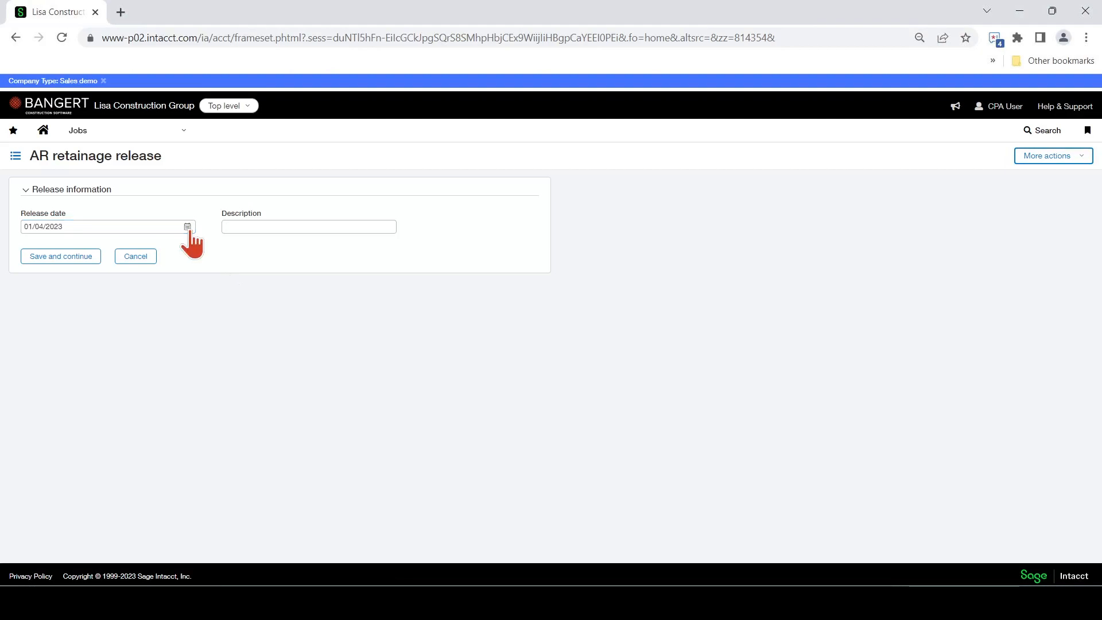
Step: Set release date 04/30/2023 and description 'Portland GE AR Ret release #2'
left_click(187, 226)
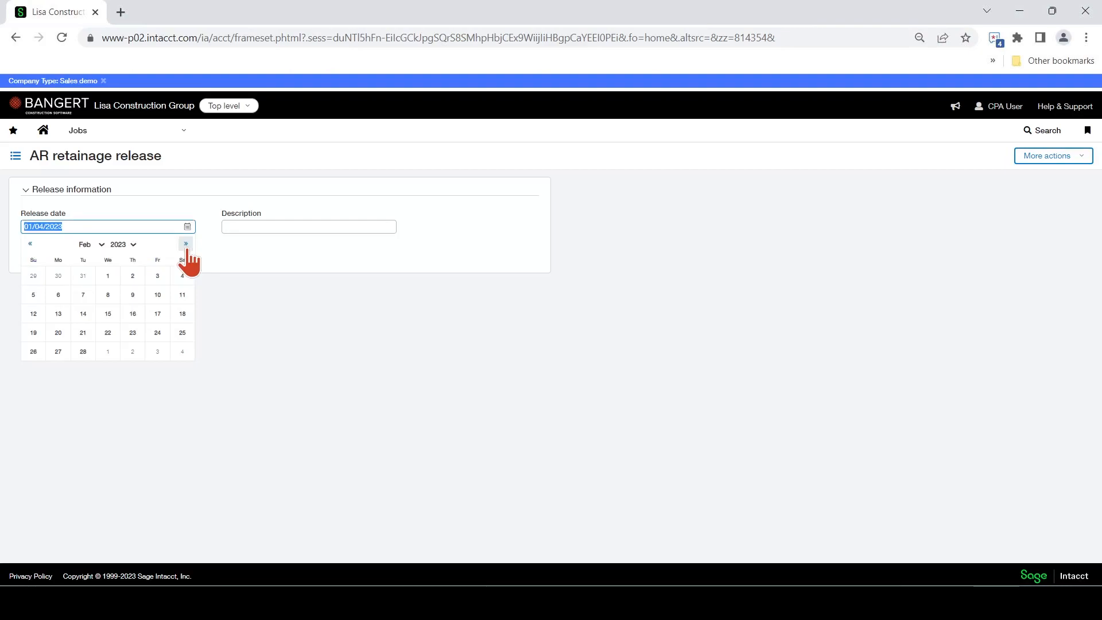
left_click(185, 245)
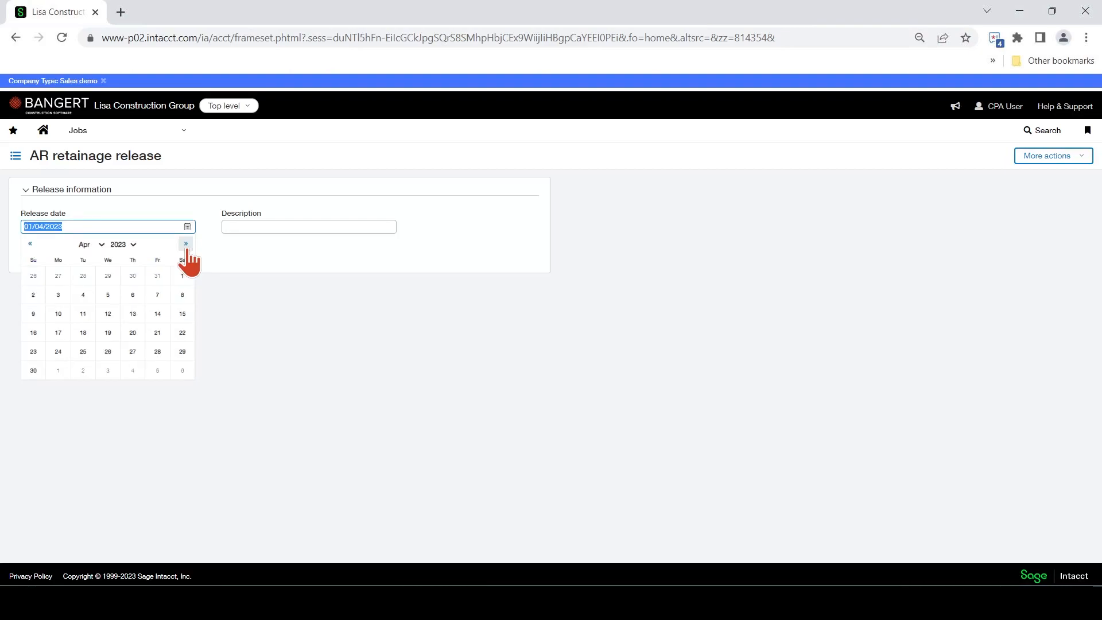
type("P")
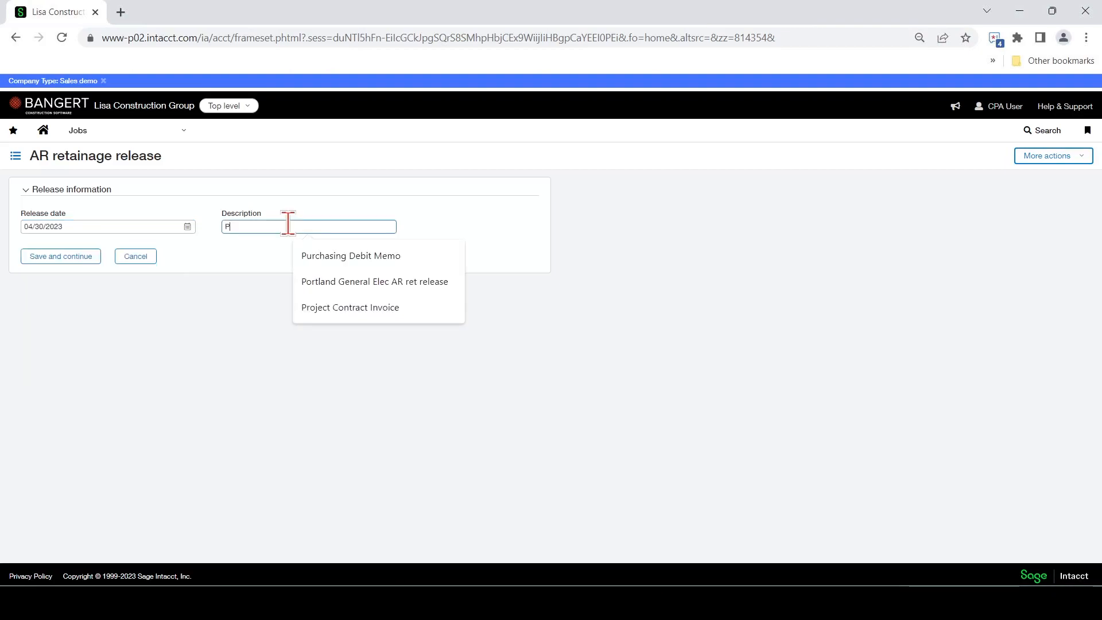
type("ortland GE")
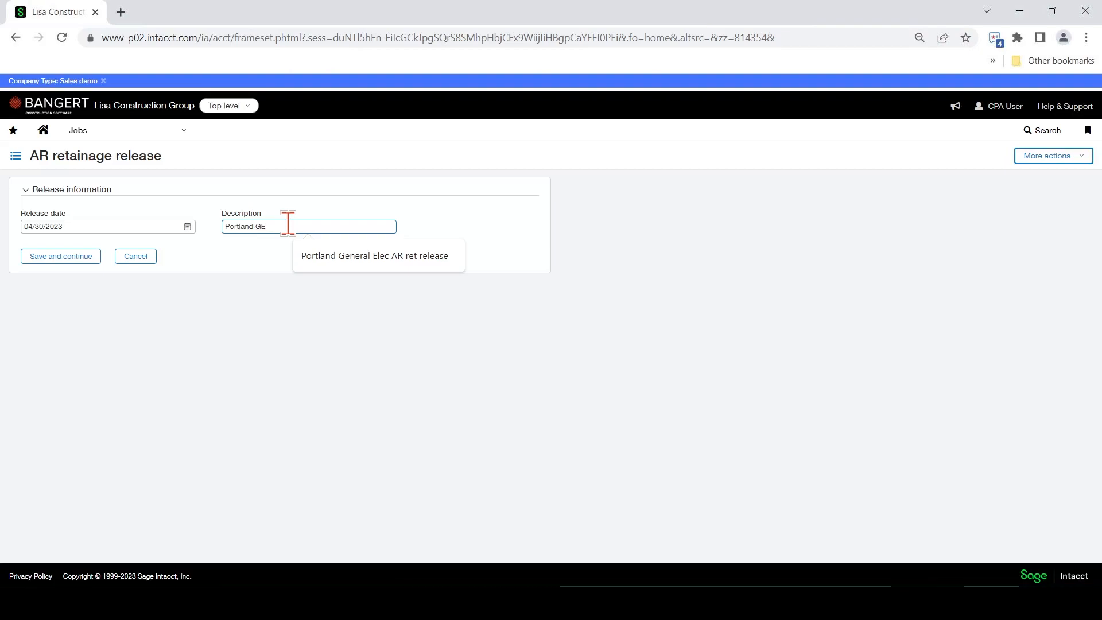
type("AR Rel")
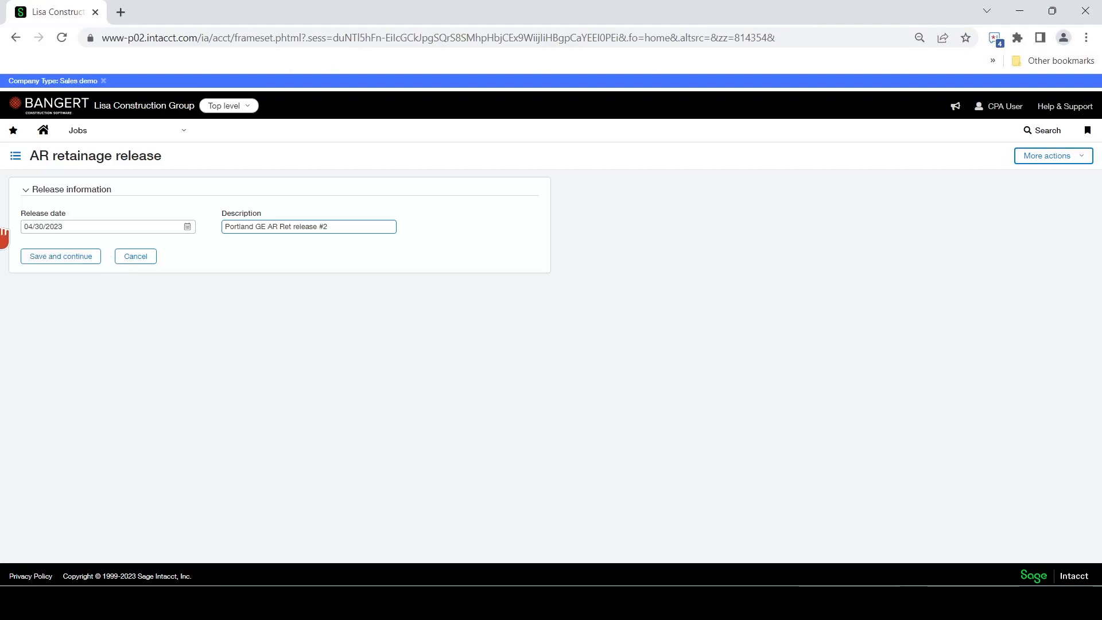
mouse_move(60, 256)
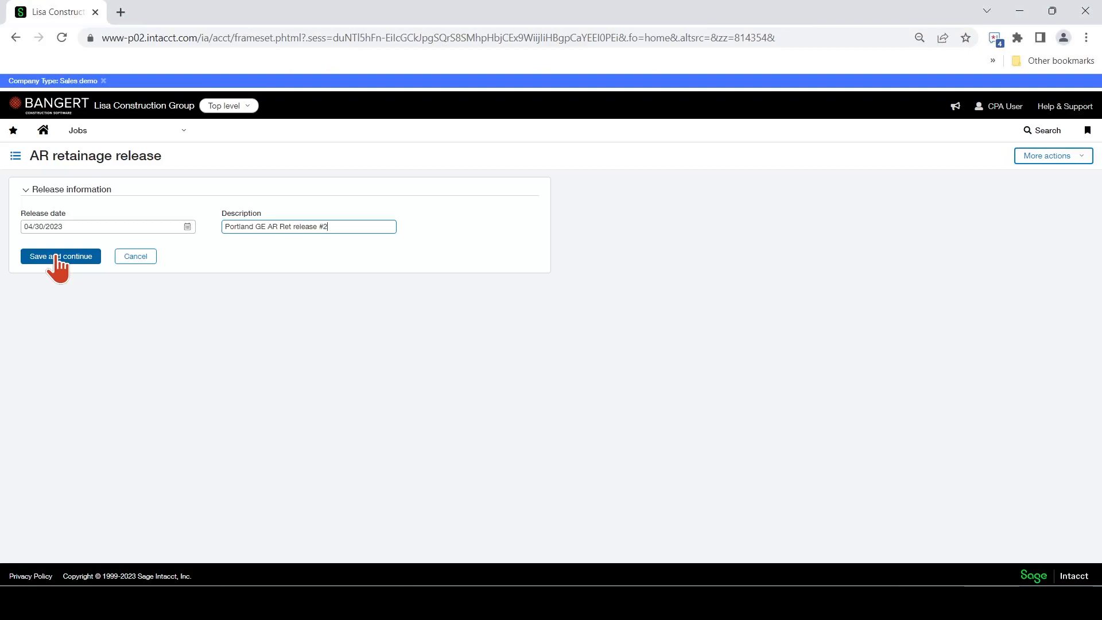
Step: Continue to the release details and select all five Portland General Electric retained invoice lines
left_click(61, 256)
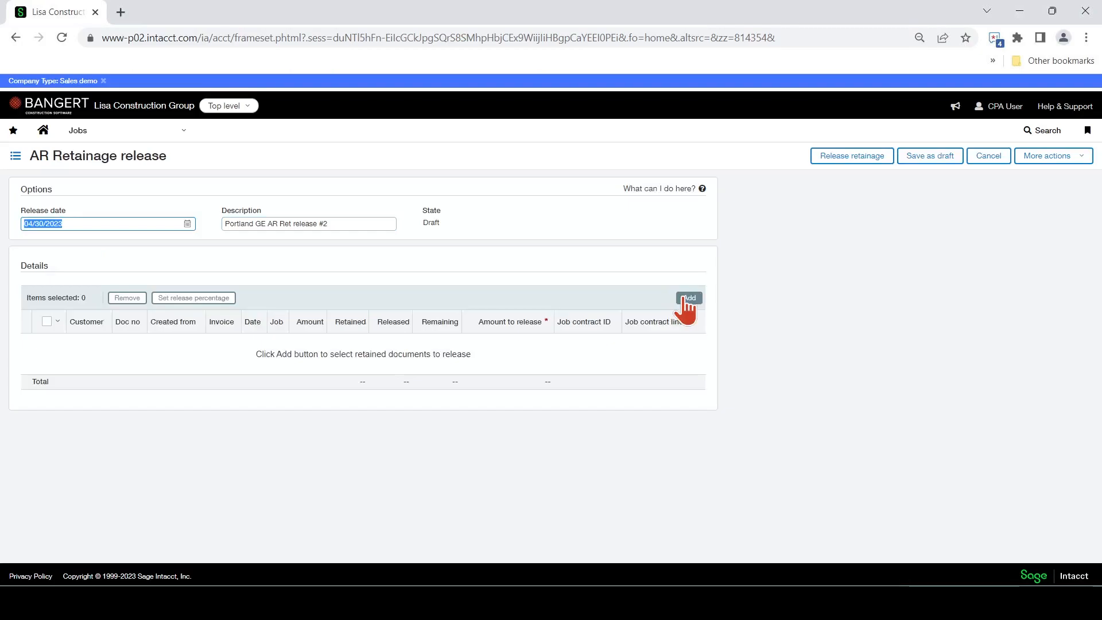
left_click(688, 298)
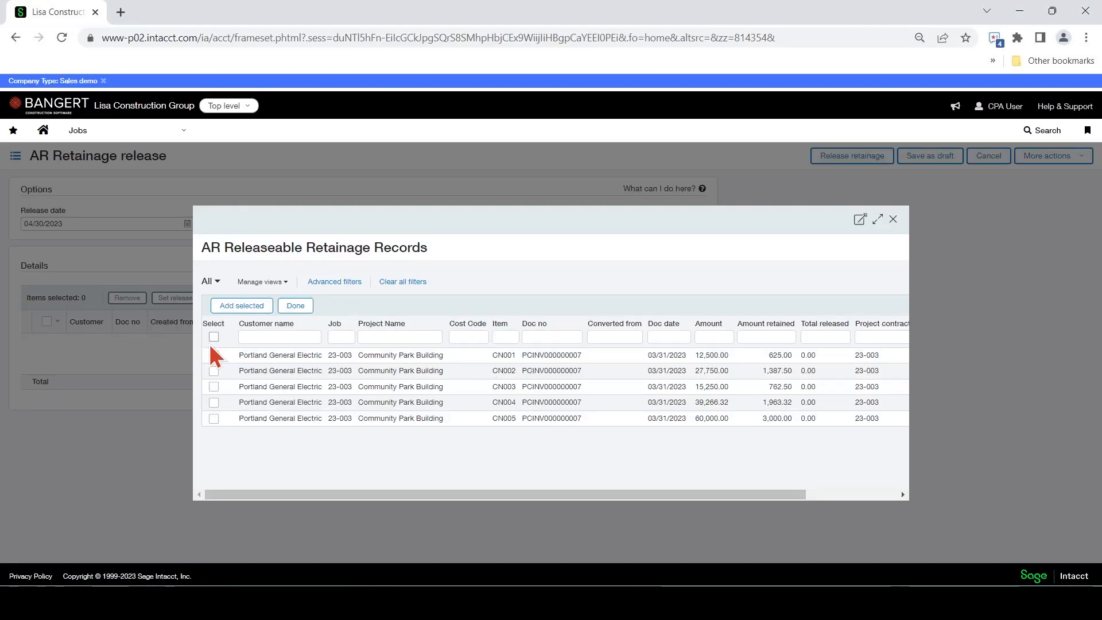
left_click(214, 337)
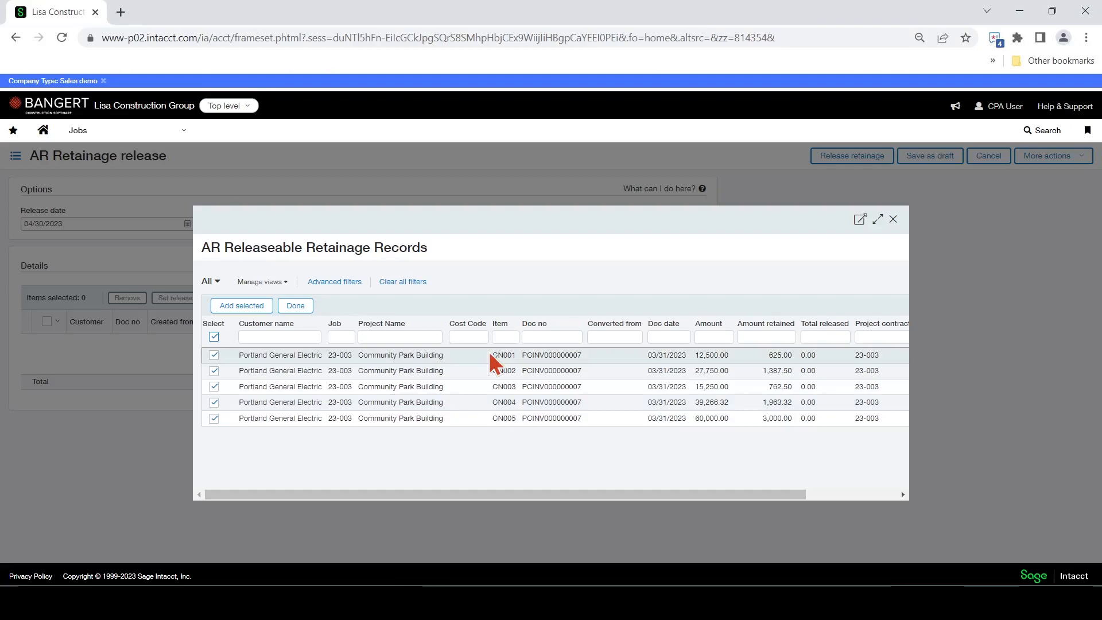
mouse_move(494, 367)
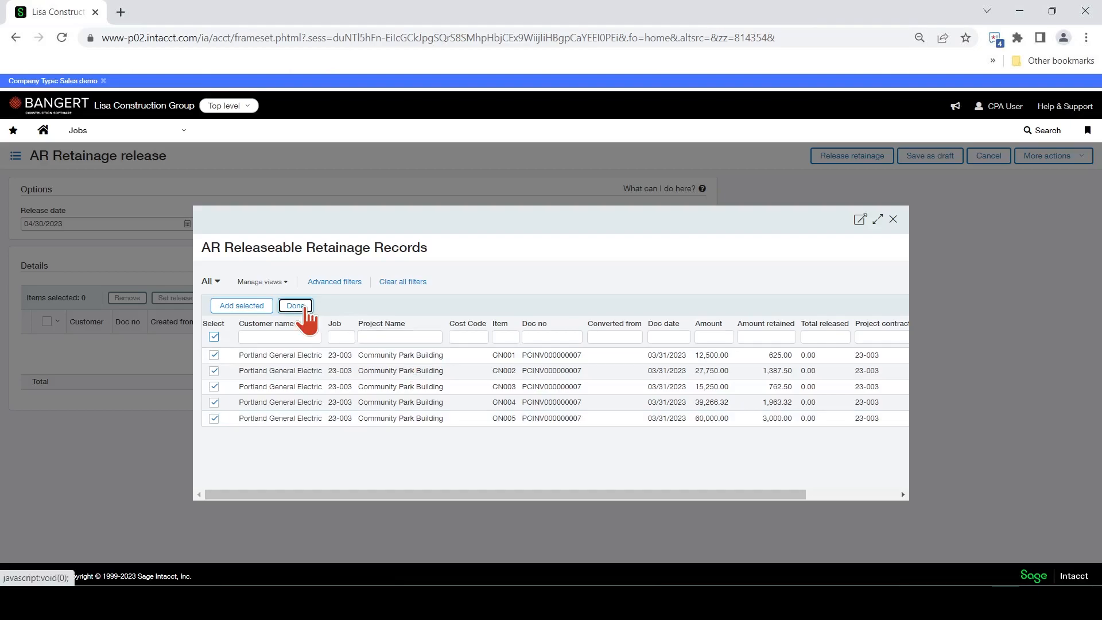
left_click(295, 305)
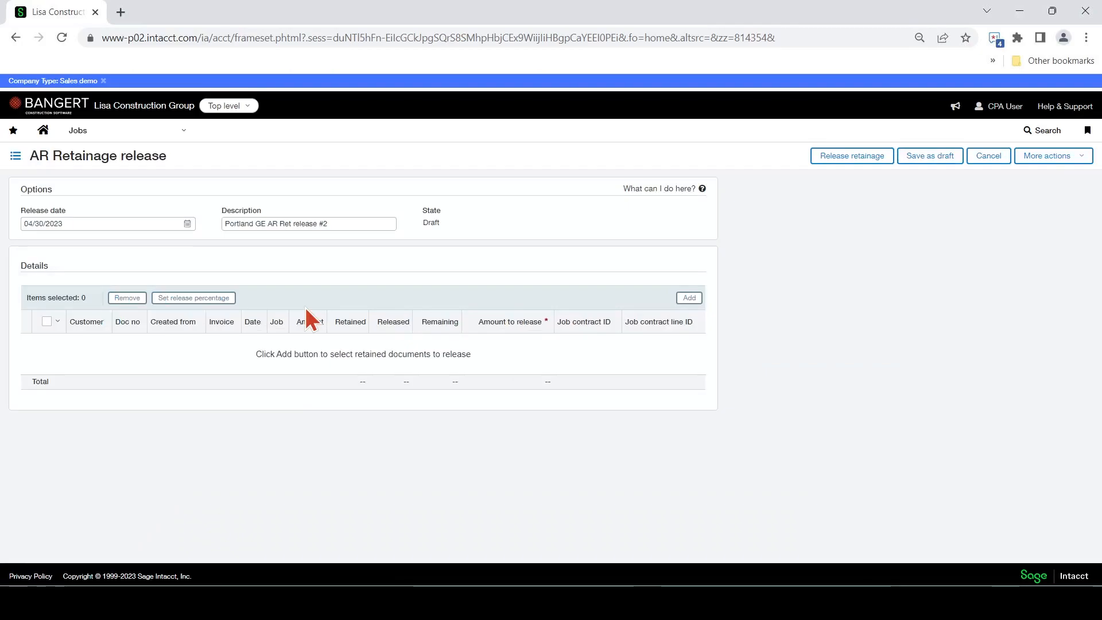
mouse_move(576, 312)
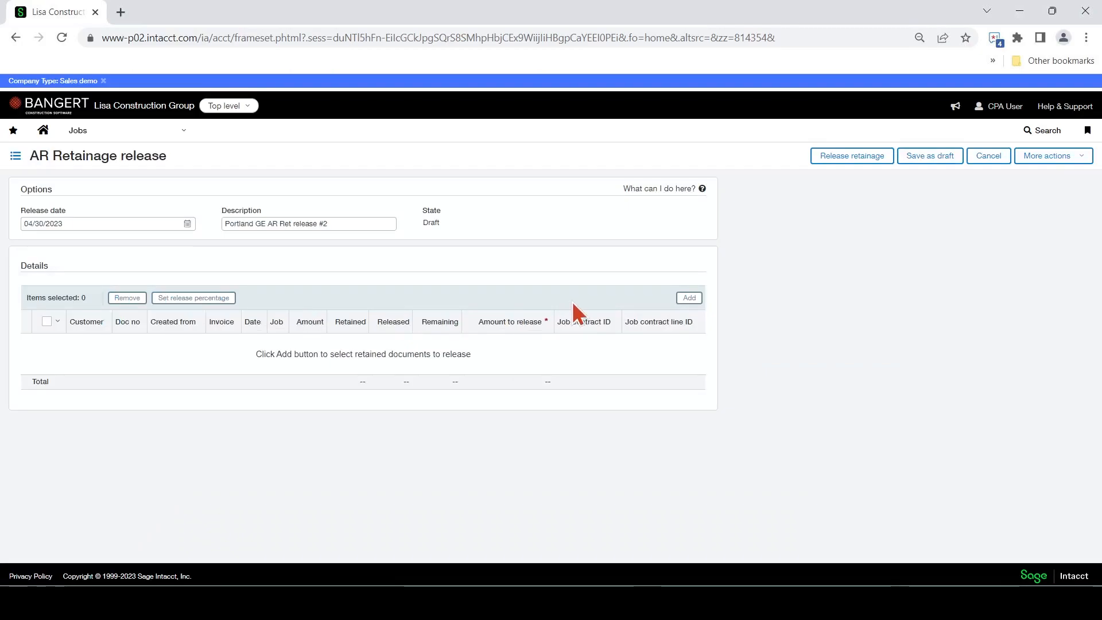
Step: Add all five releasable retainage records from PCINV000000007, totalling 7,738.32 retained
left_click(688, 297)
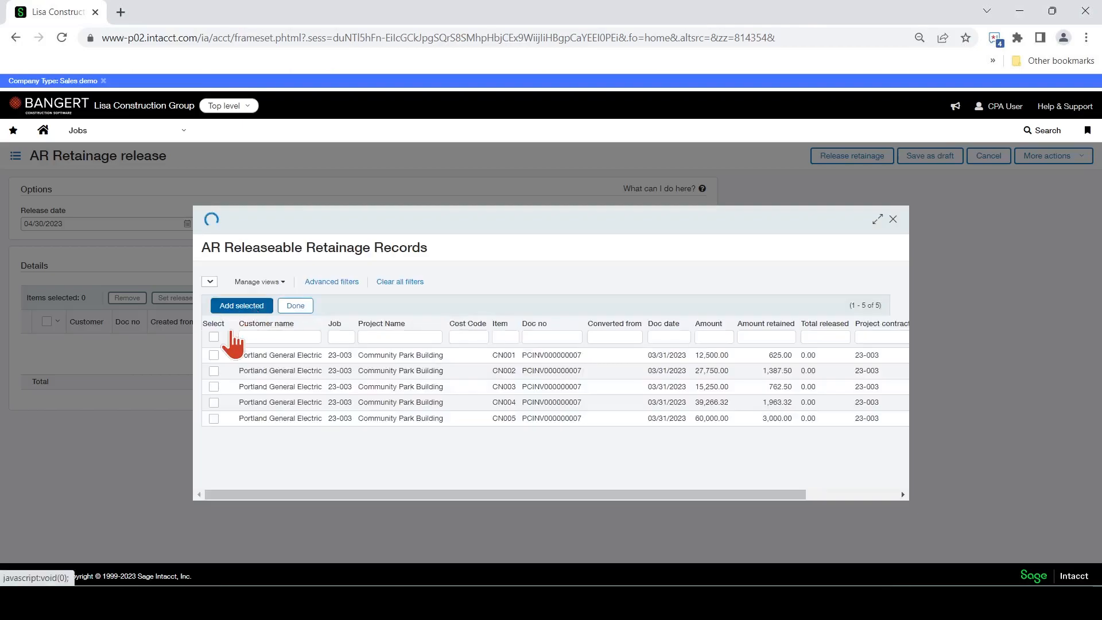
left_click(215, 337)
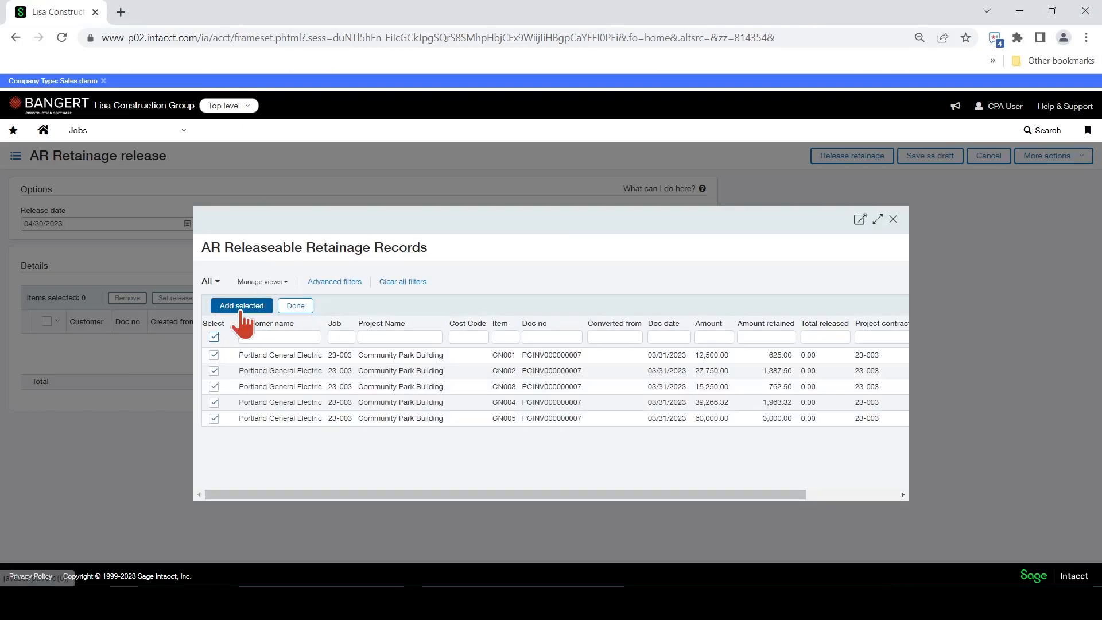
left_click(242, 305)
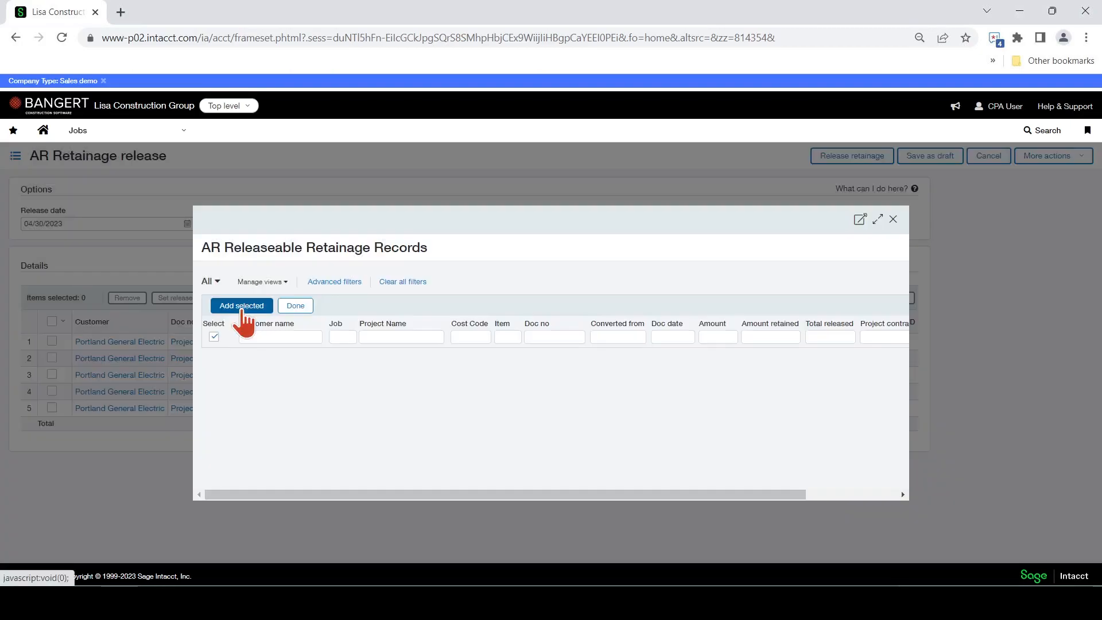
left_click(241, 305)
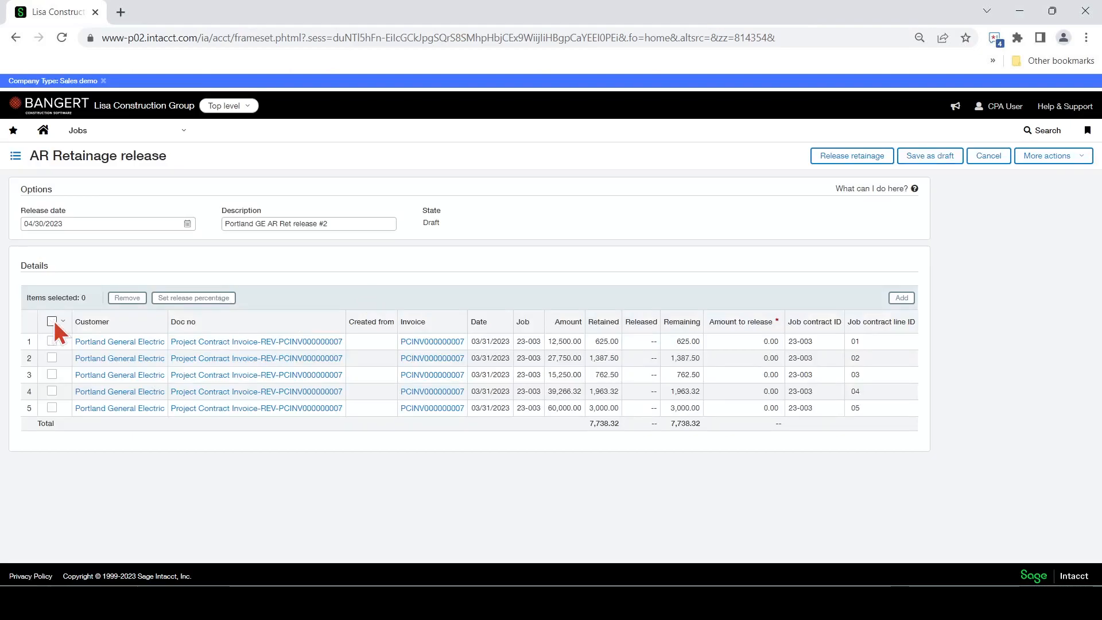
Step: Apply a 100 percent release to all five detail lines so Amount to release totals 7,738.32
left_click(52, 322)
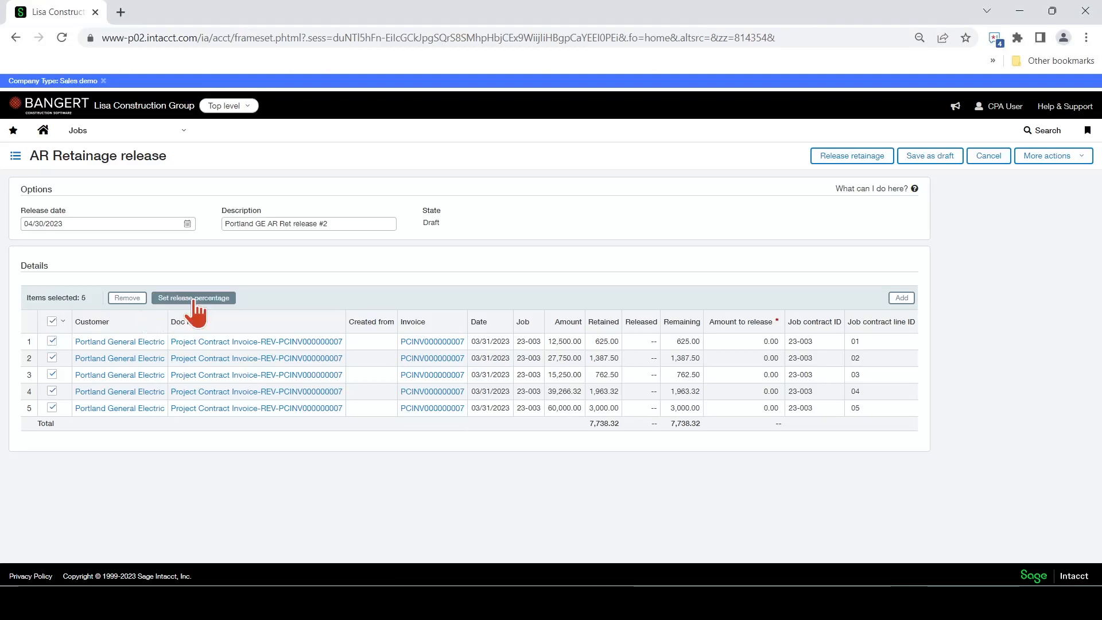
left_click(193, 297)
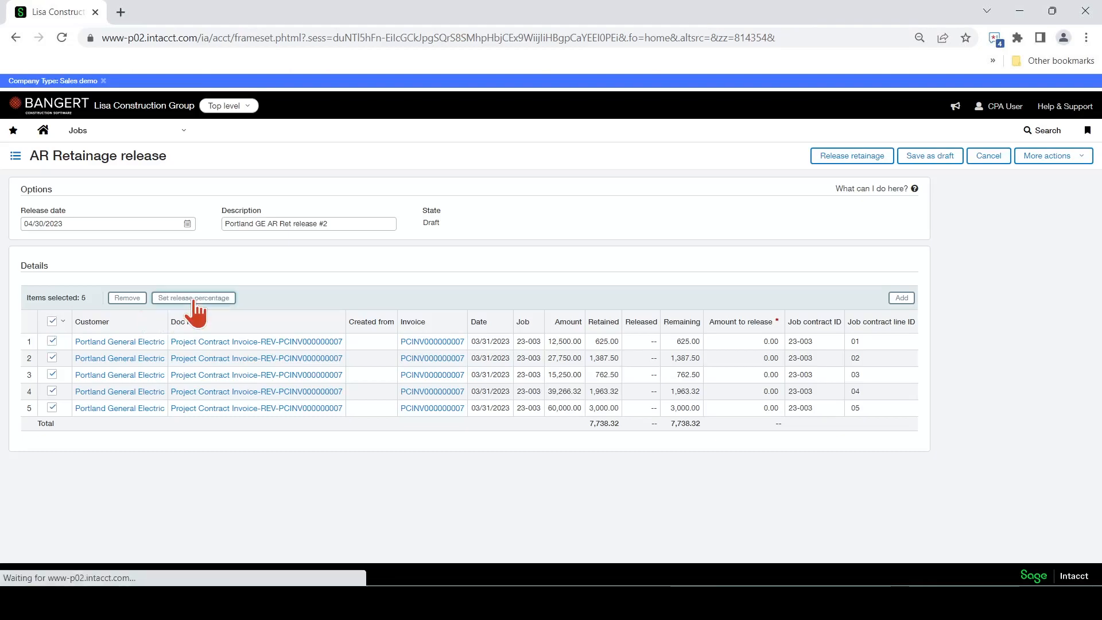
left_click(193, 298)
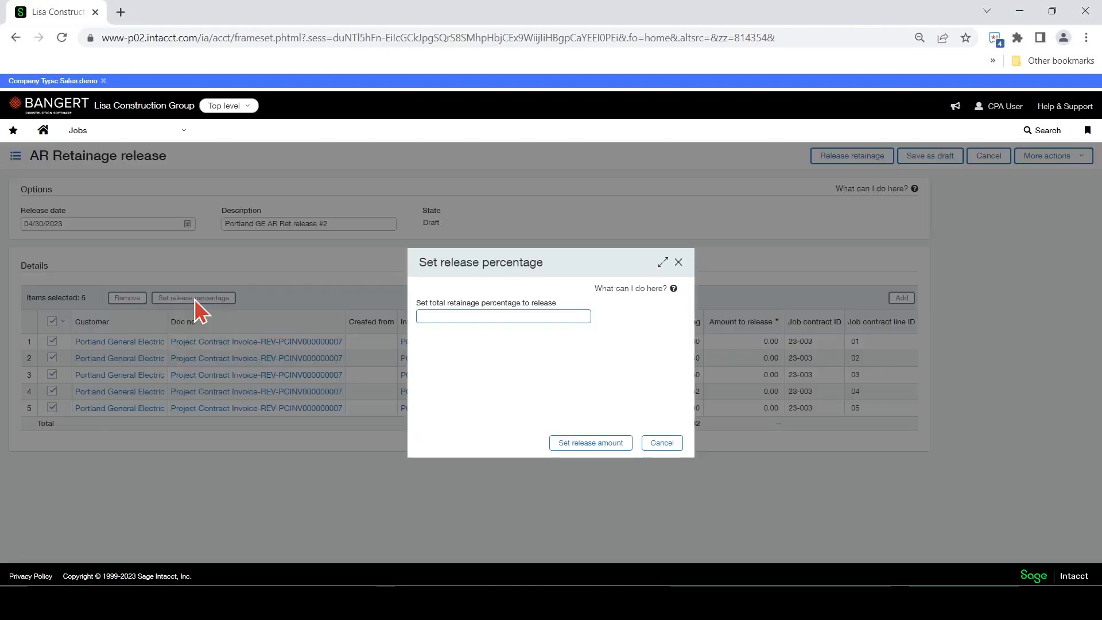
type("100")
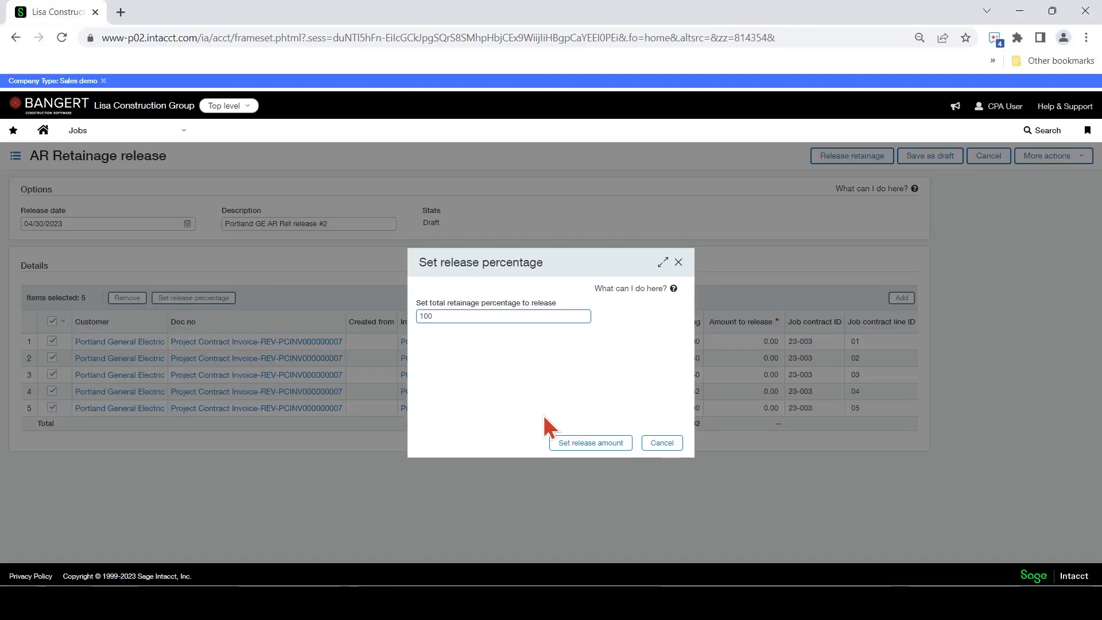
left_click(590, 443)
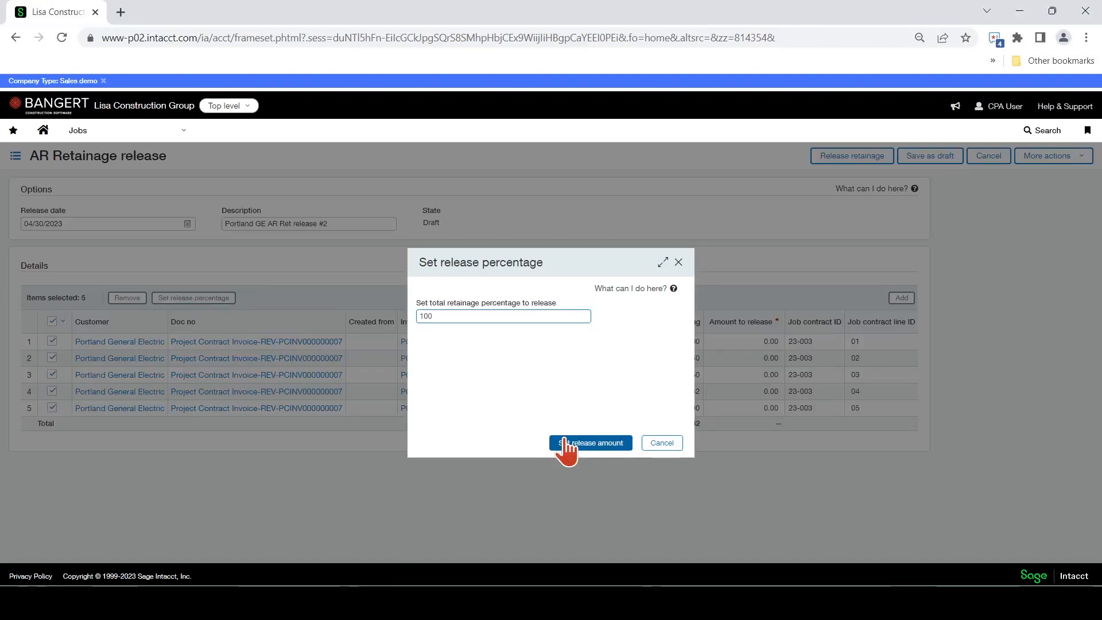
left_click(589, 443)
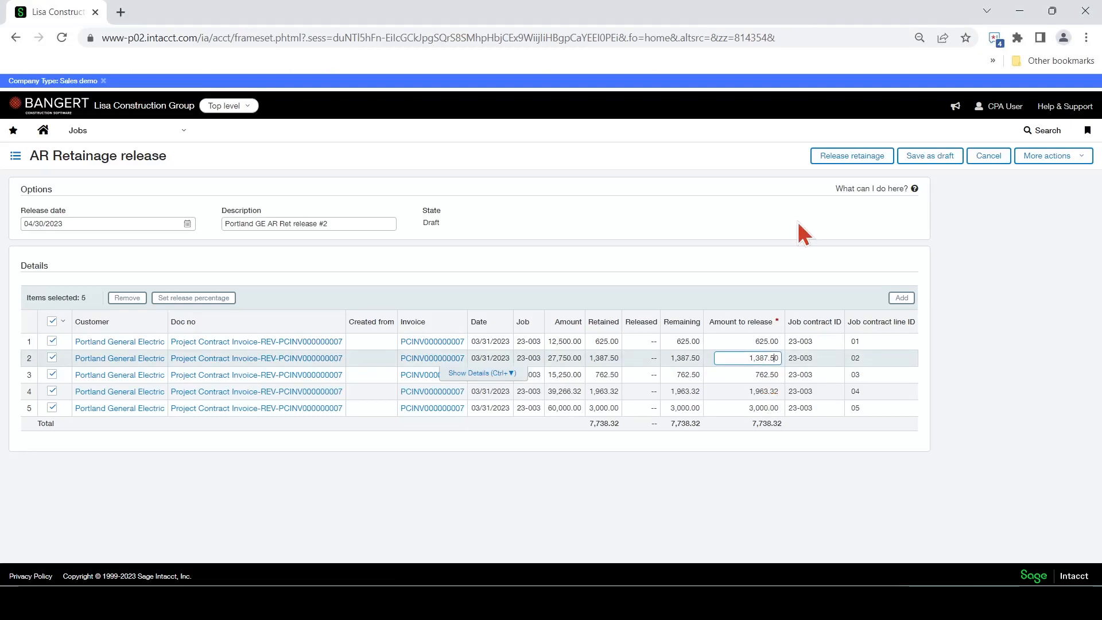
mouse_move(777, 233)
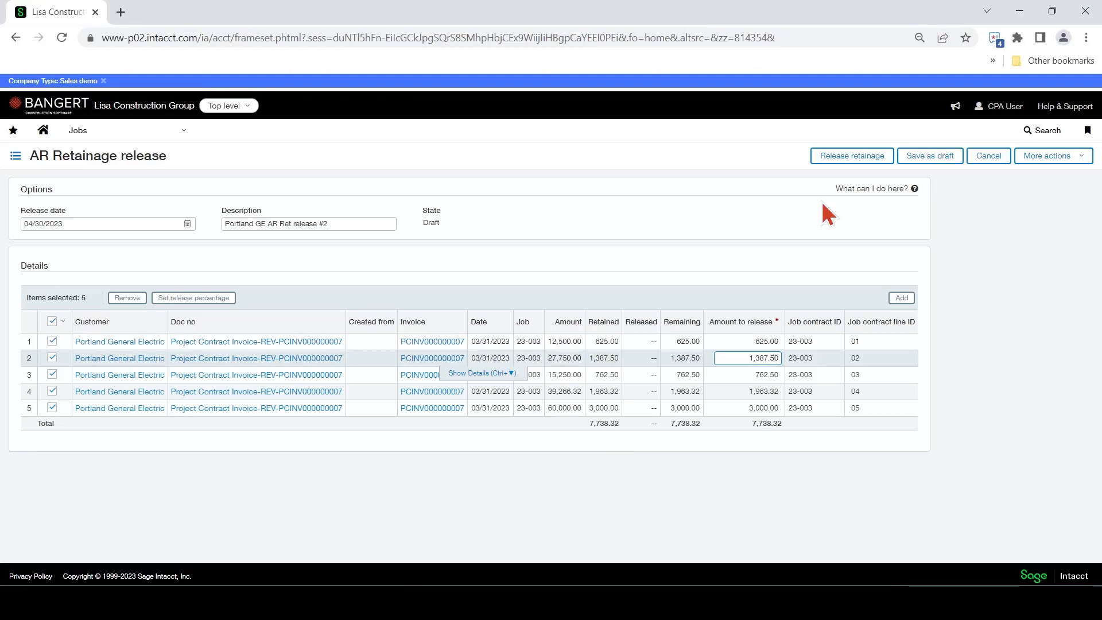
Step: Release the retainage batch so it appears in the AR Retainage releases list as Released
left_click(851, 155)
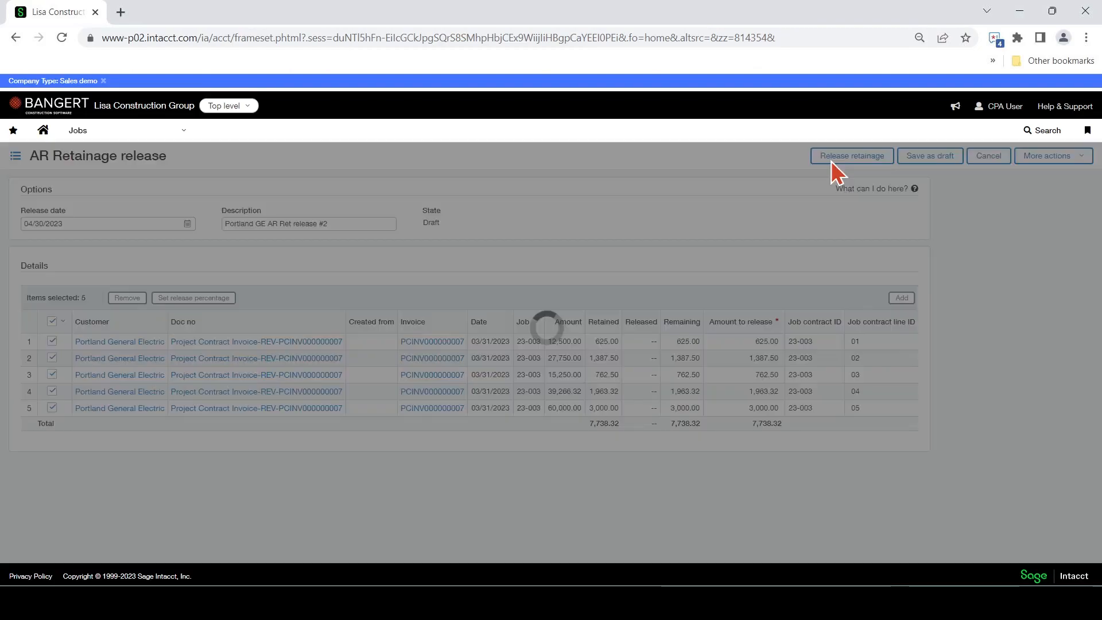
left_click(851, 155)
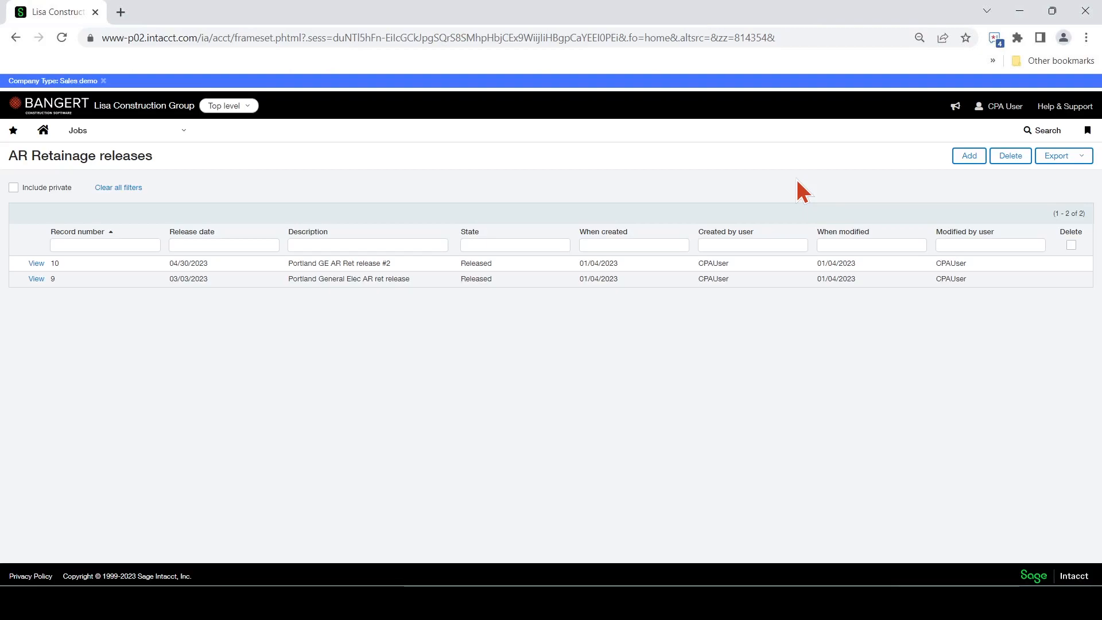
mouse_move(494, 319)
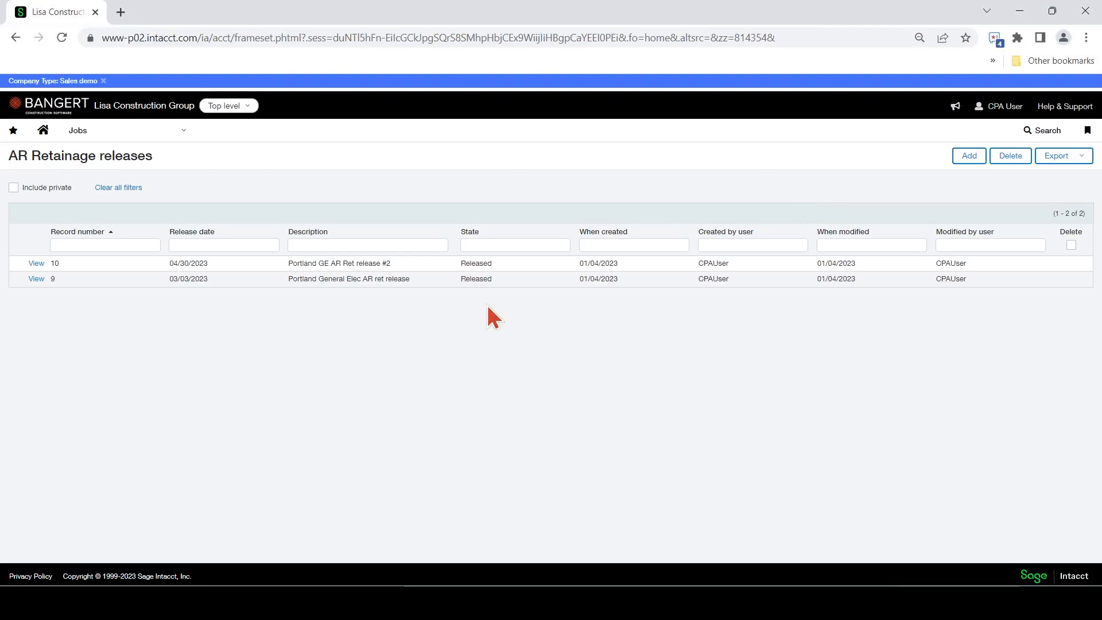
mouse_move(493, 318)
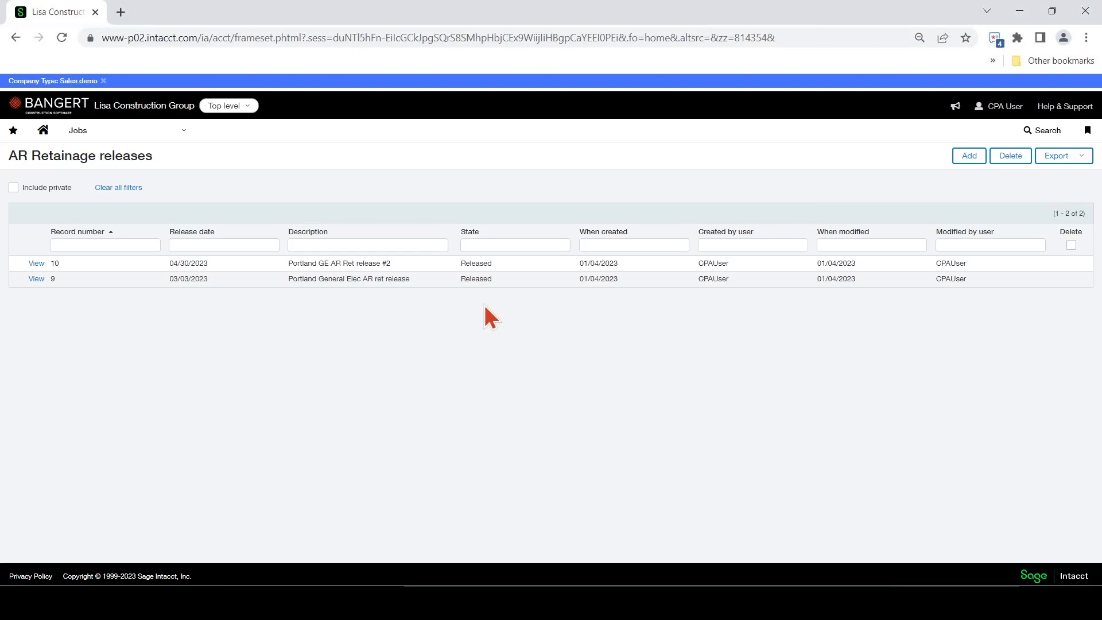
mouse_move(497, 315)
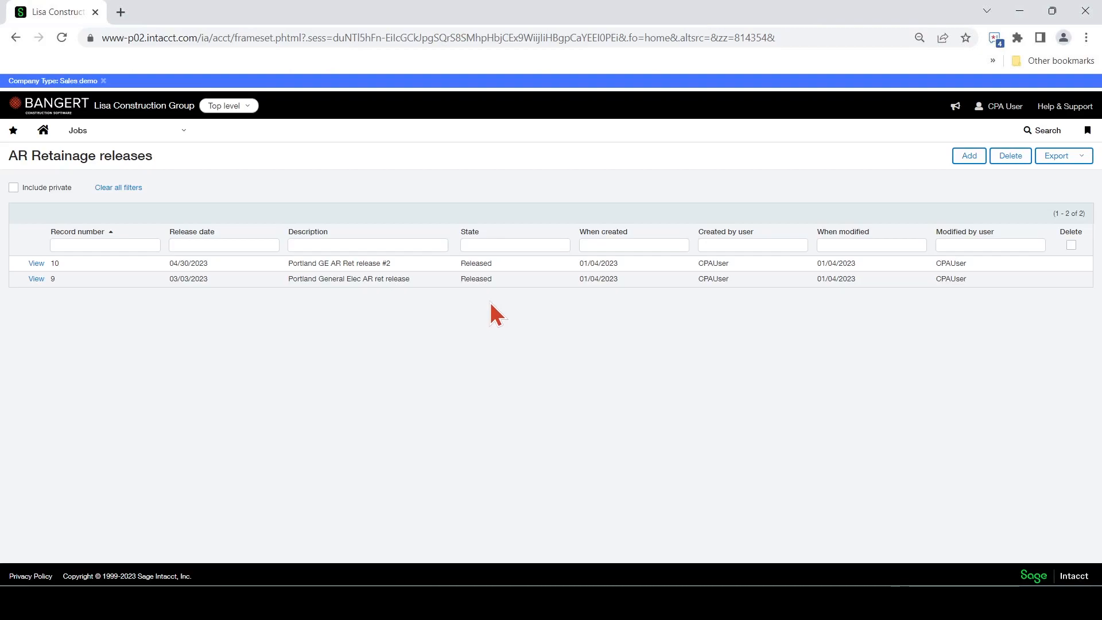
mouse_move(501, 308)
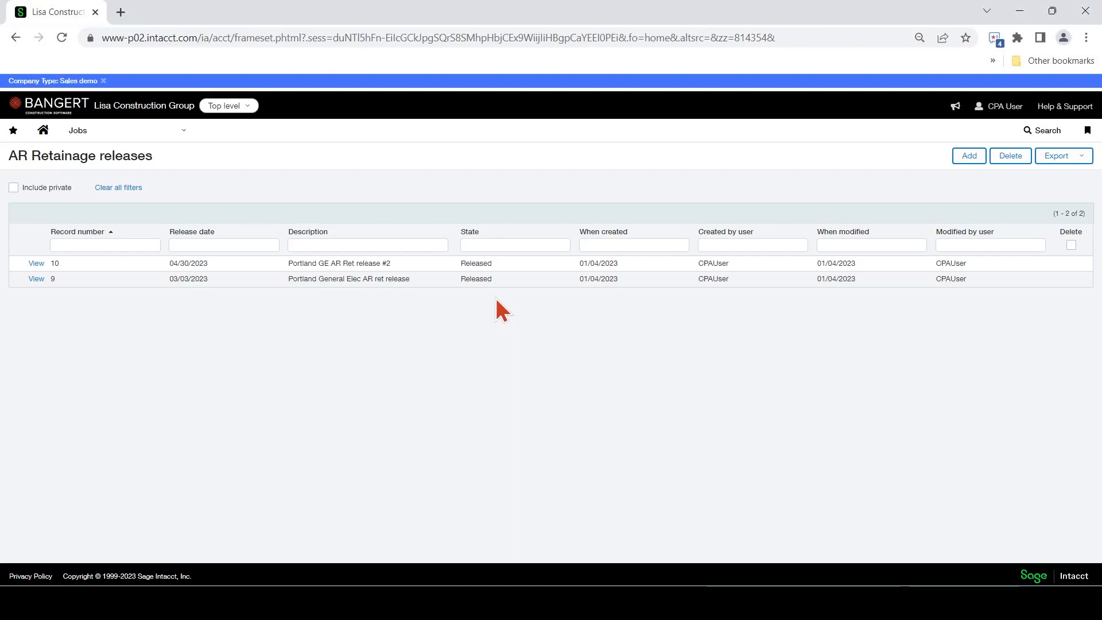
mouse_move(503, 315)
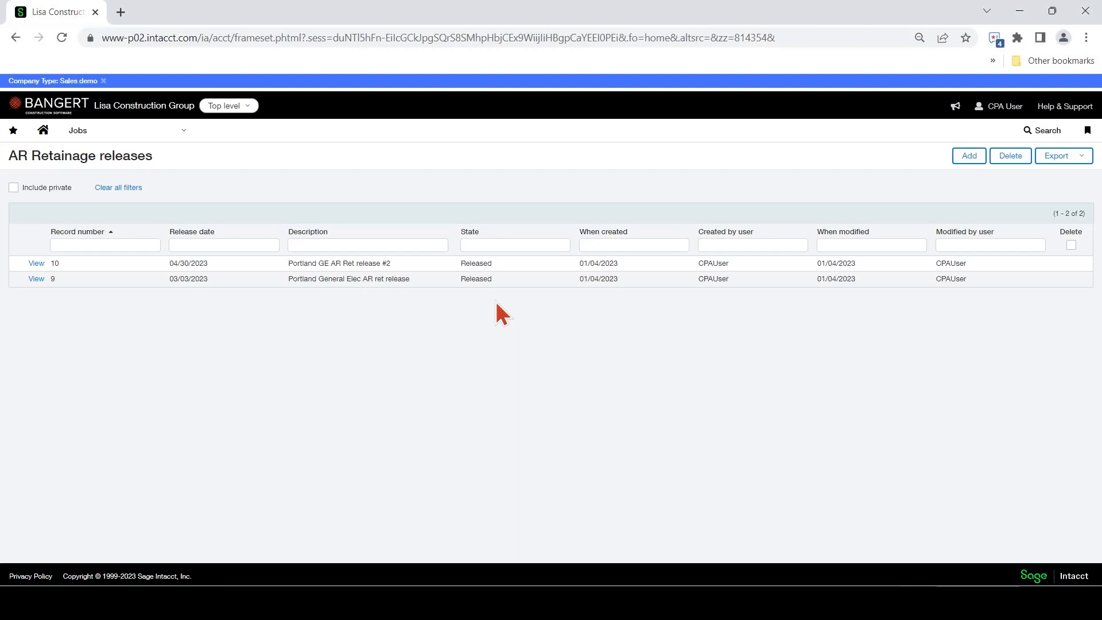